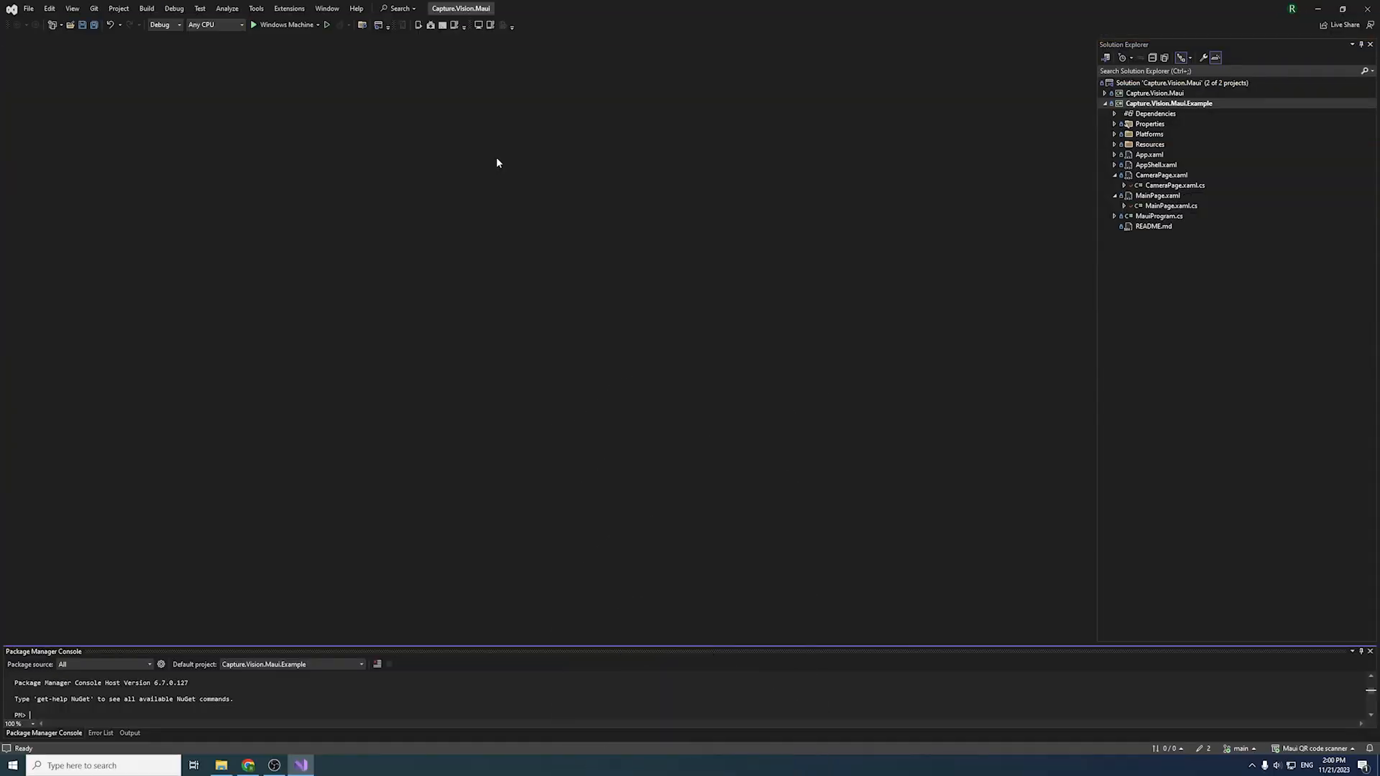
Step: Bring up the NuGet Package Manager options from the Tools menu
{"action": "left_click", "coordinate": [256, 9]}
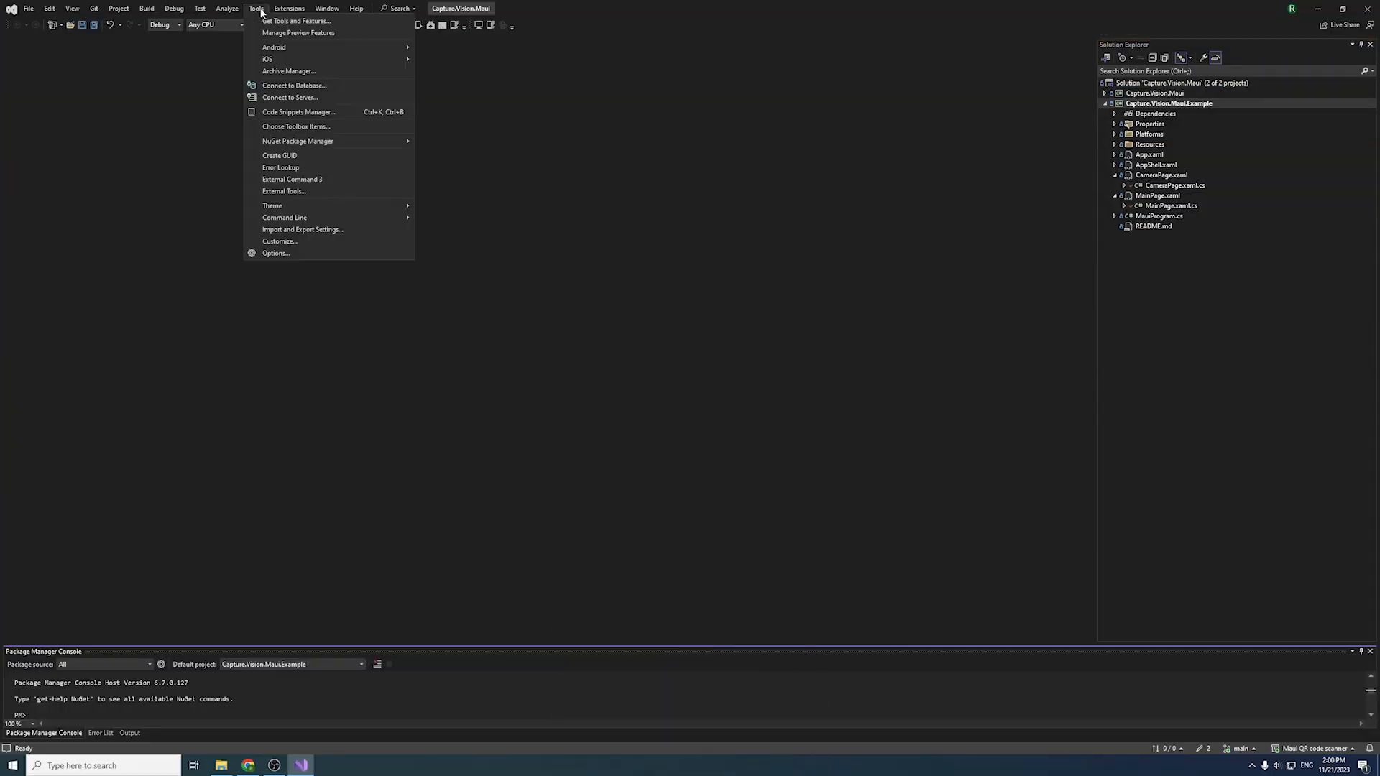
{"action": "mouse_move", "coordinate": [307, 141]}
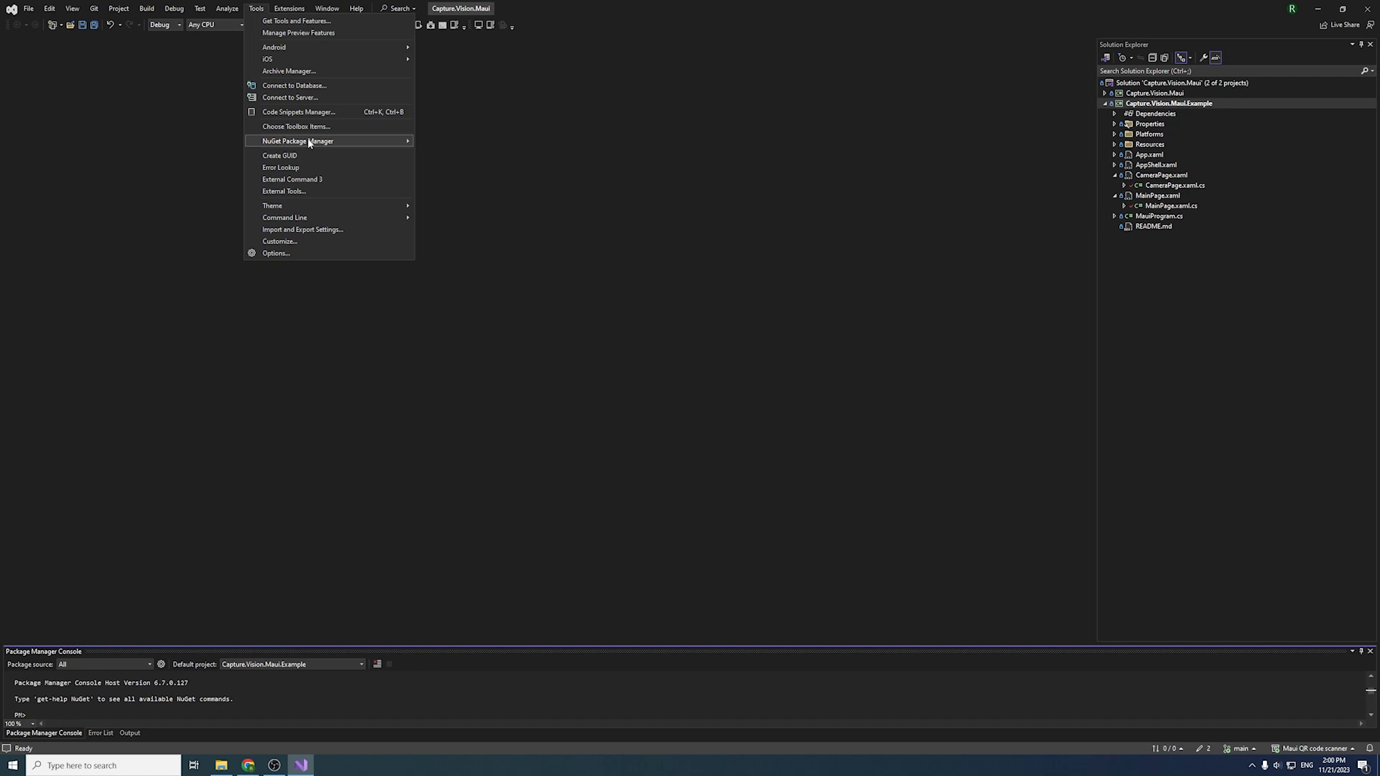
{"action": "mouse_move", "coordinate": [311, 141]}
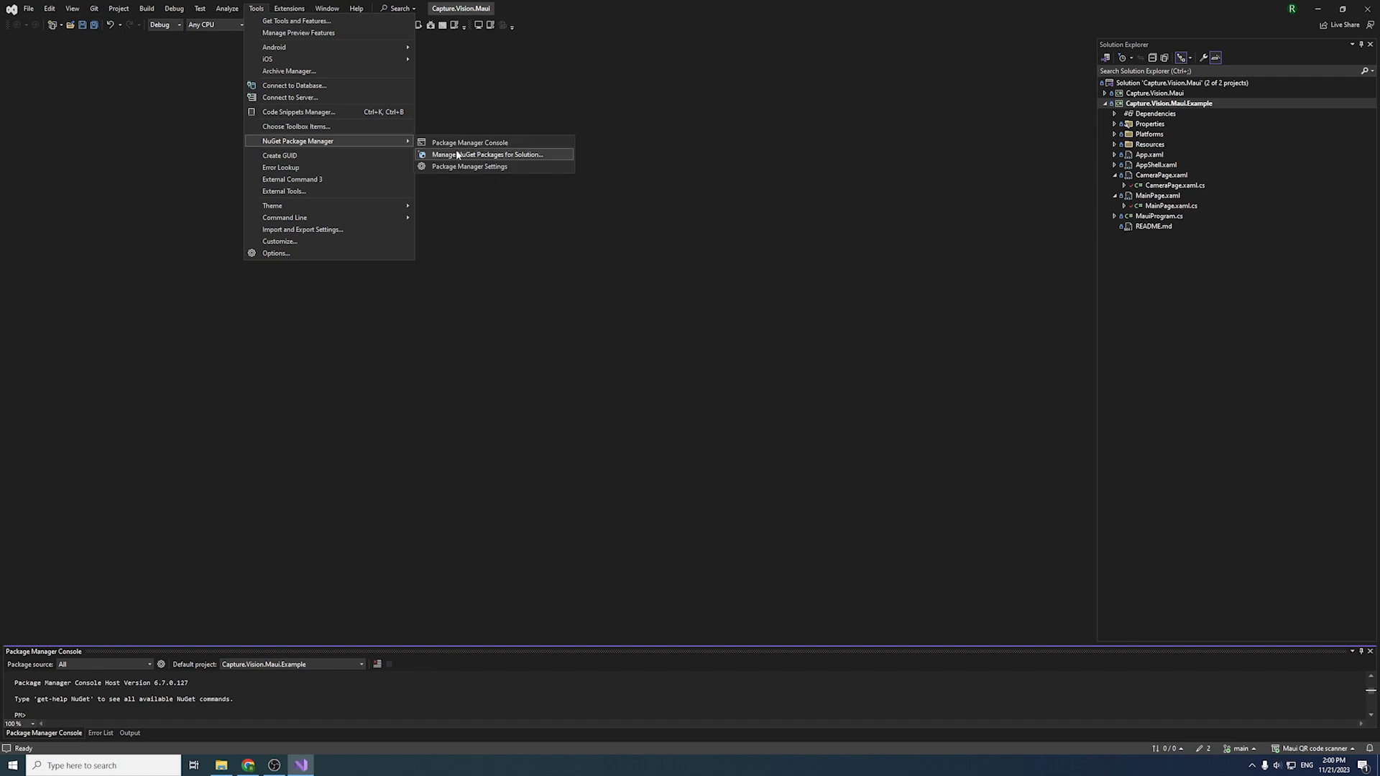
Step: Install the Capture.Vision.Maui package into both projects of the solution
{"action": "left_click", "coordinate": [477, 155]}
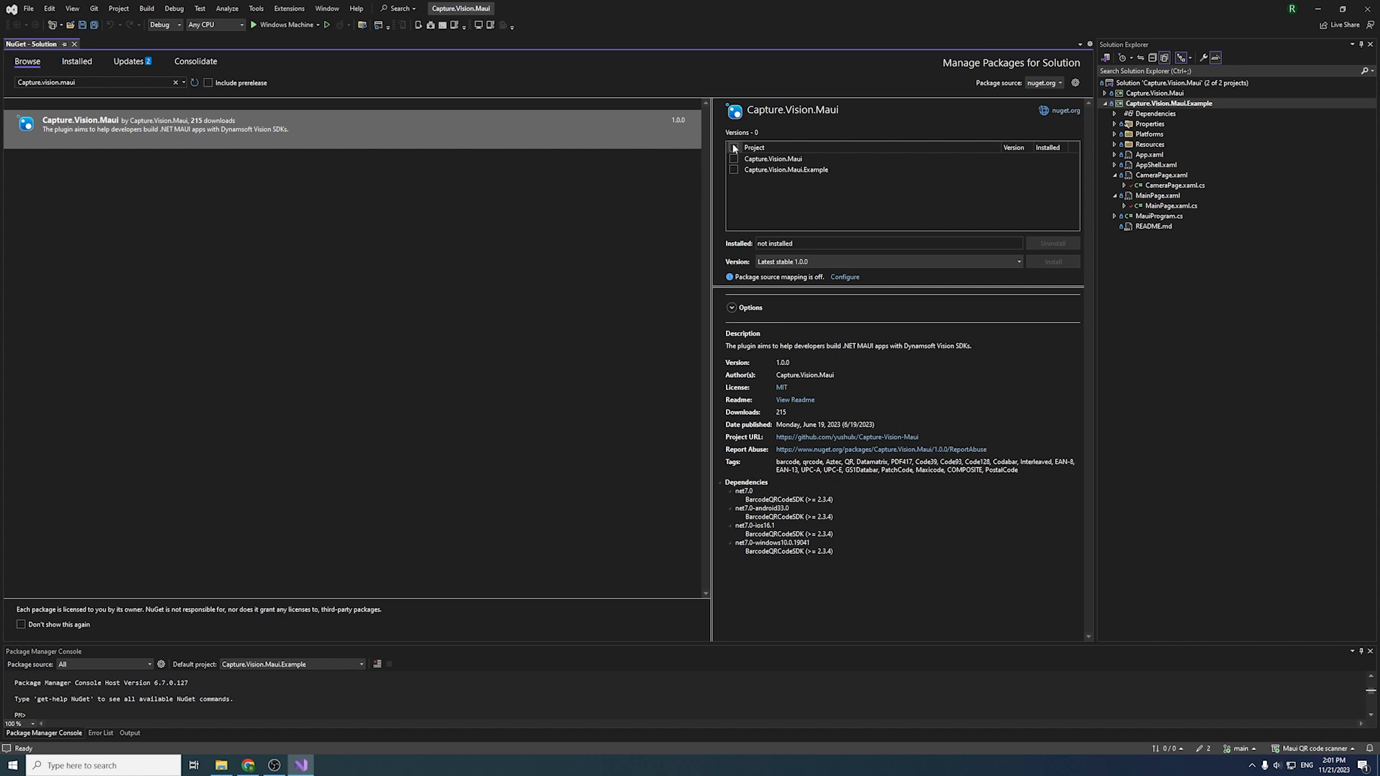
{"action": "left_click", "coordinate": [733, 146]}
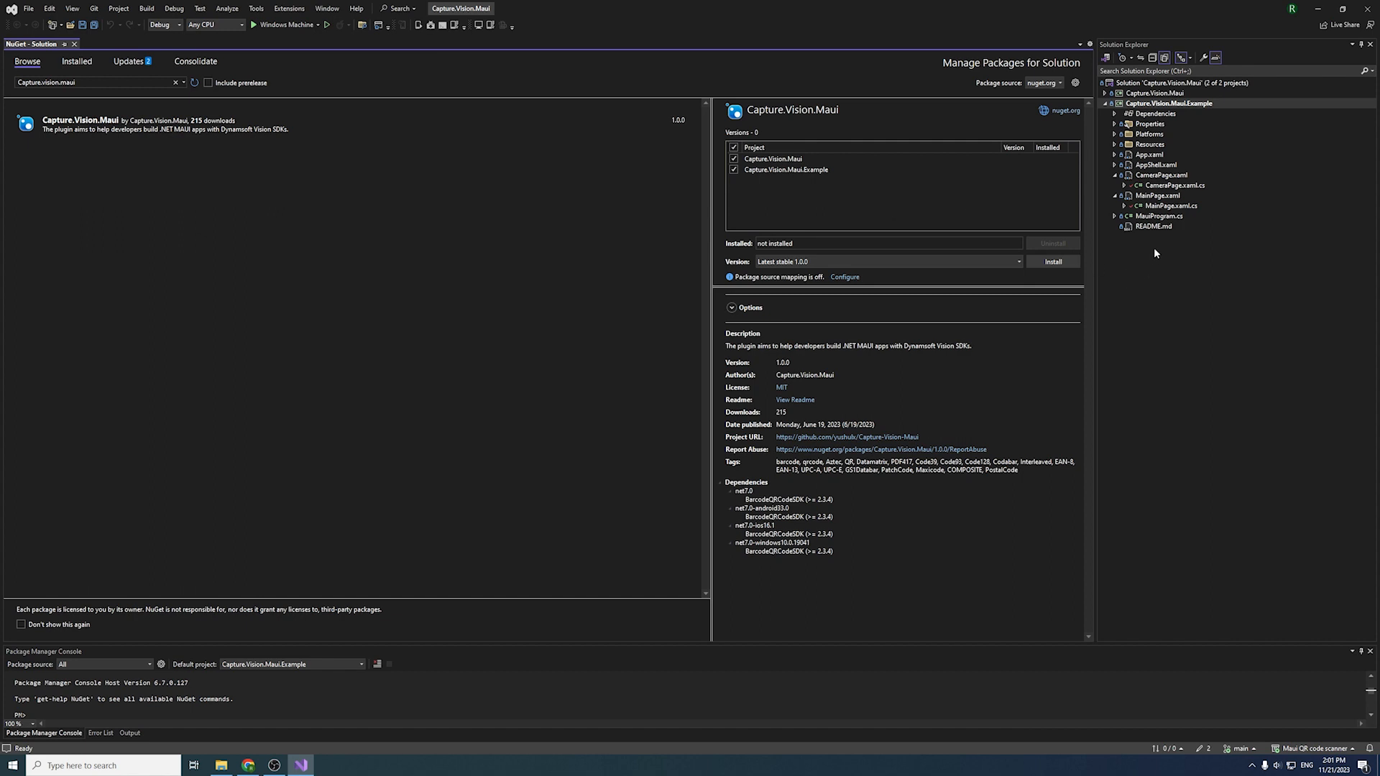
{"action": "left_click", "coordinate": [1157, 215]}
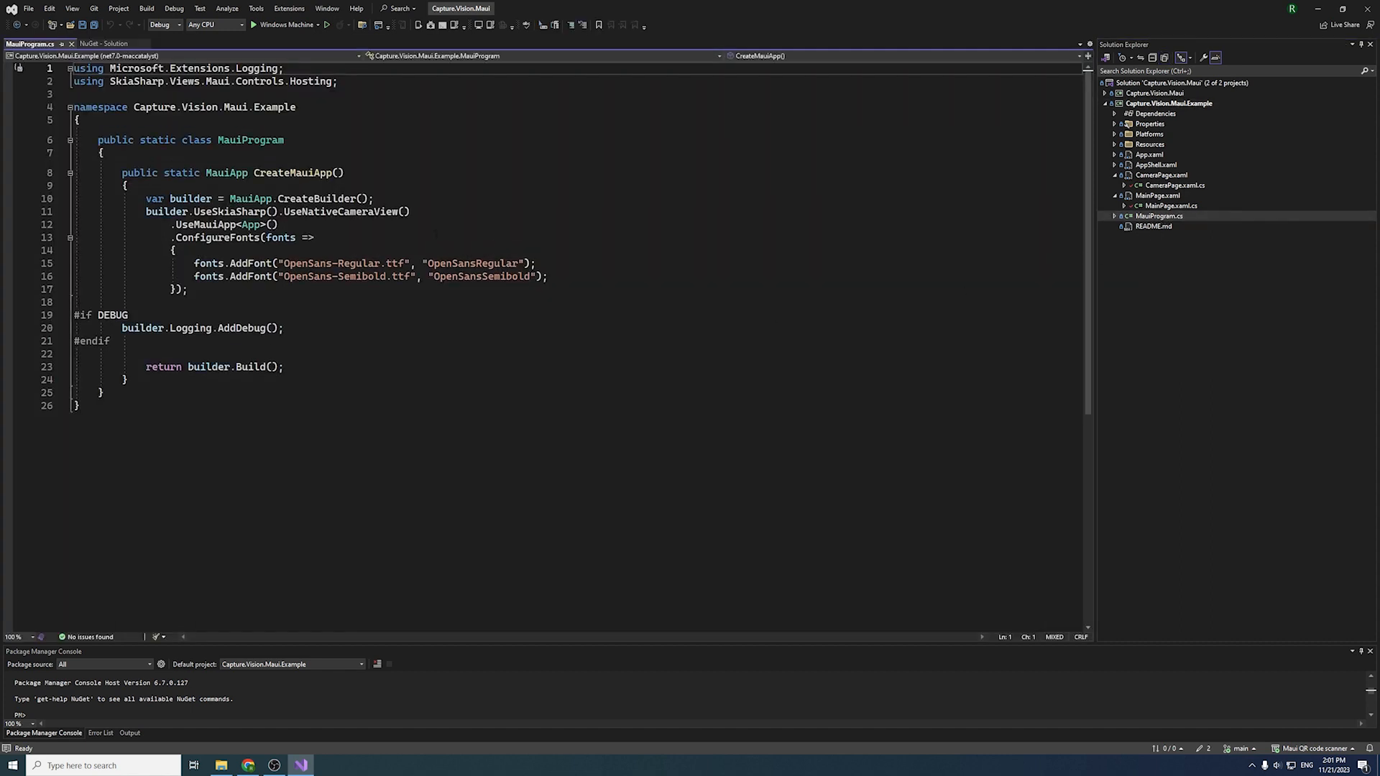
Step: Select the UseNativeCameraView() registration call in MauiProgram.cs
{"action": "double_click", "coordinate": [344, 211]}
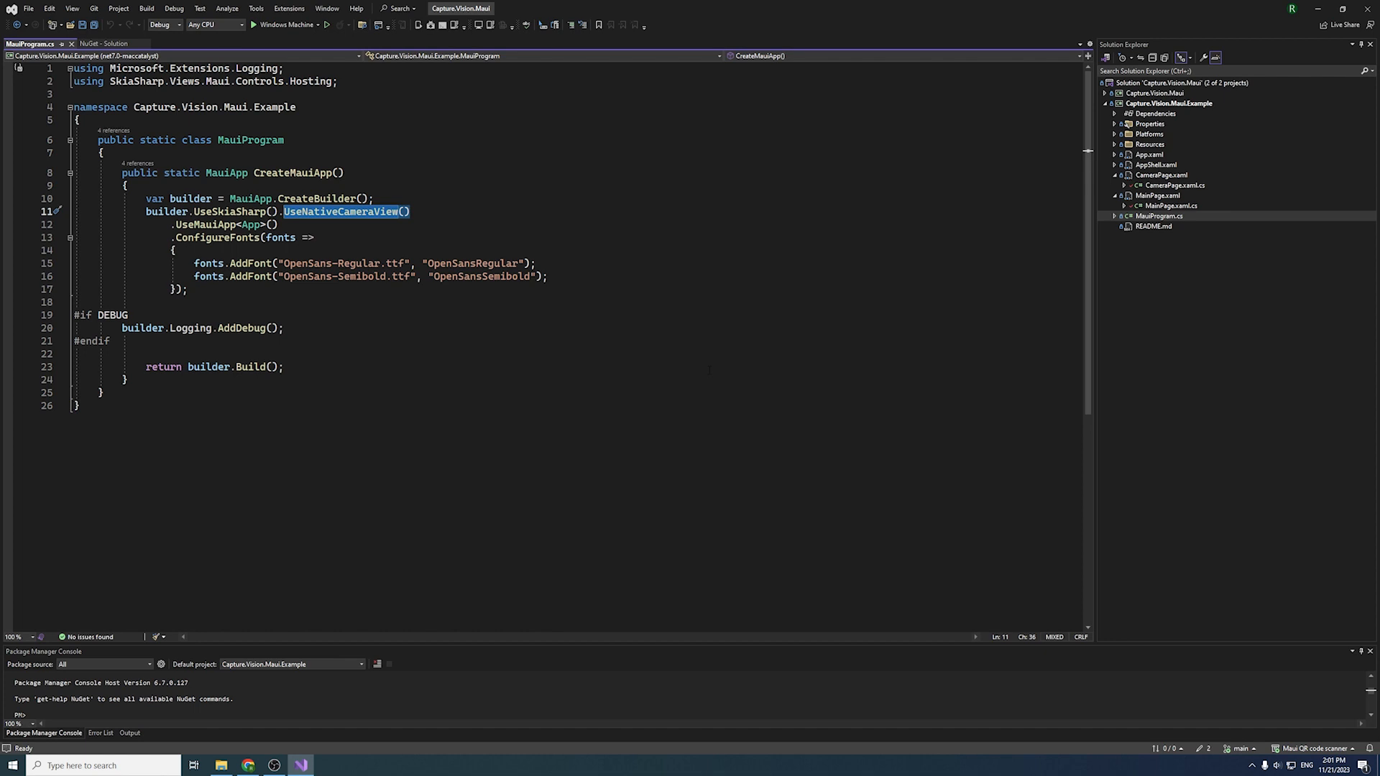
{"action": "left_click", "coordinate": [1168, 205]}
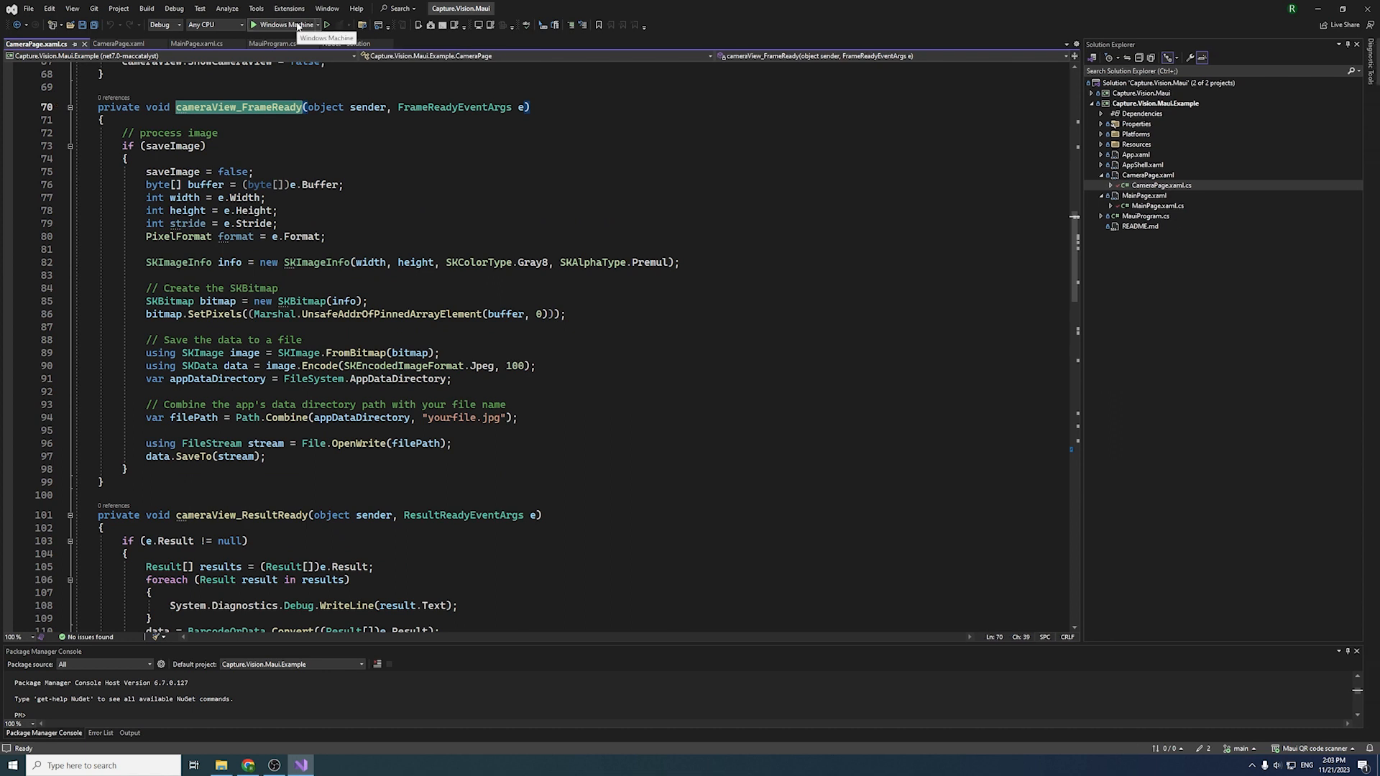
Step: Run the example app on the Windows Machine target after reviewing CameraPage.xaml.cs
{"action": "left_click", "coordinate": [250, 23]}
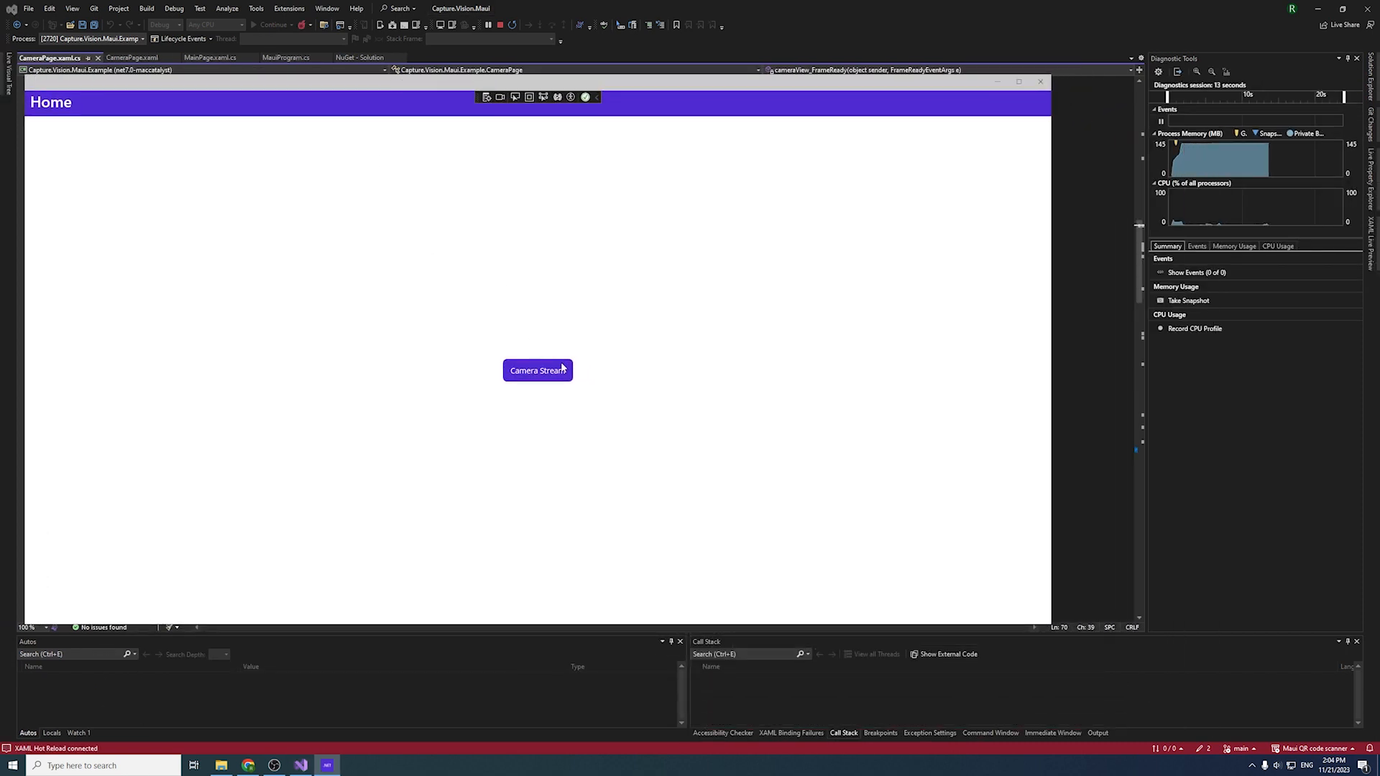
{"action": "left_click", "coordinate": [537, 371]}
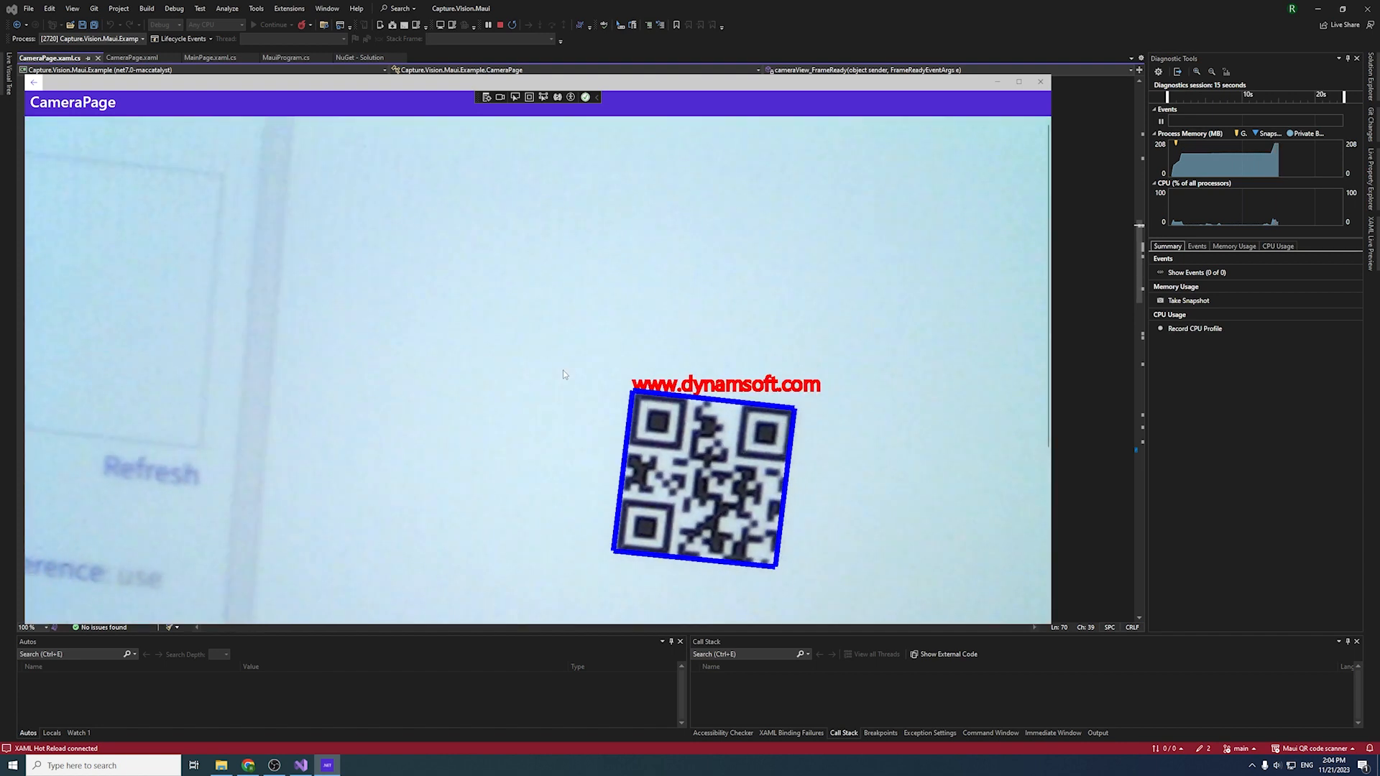